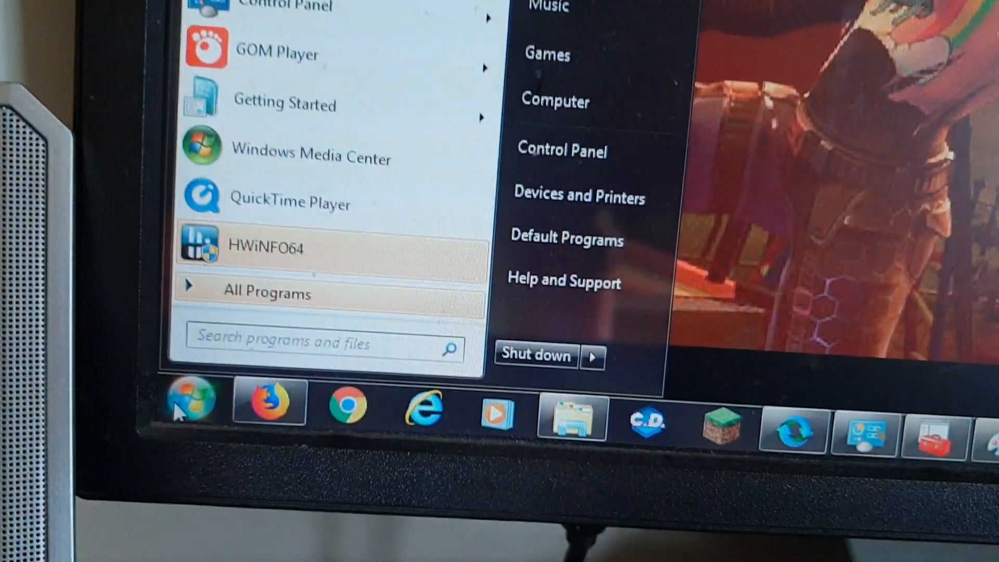
# Search 'dx' in the Start menu and launch the DirectX Diagnostic Tool.
pyautogui.write('dxdiag')
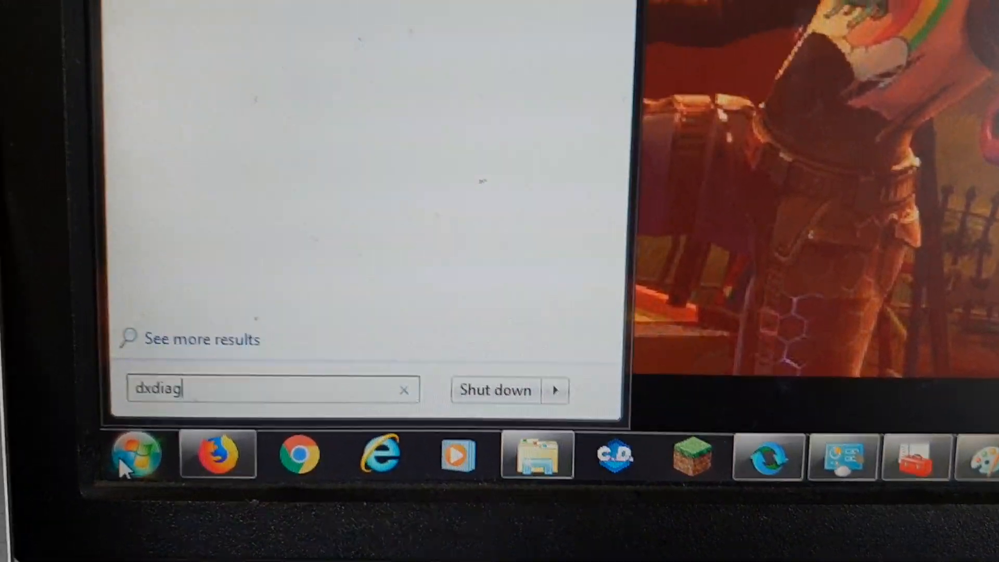
pyautogui.press('Enter')
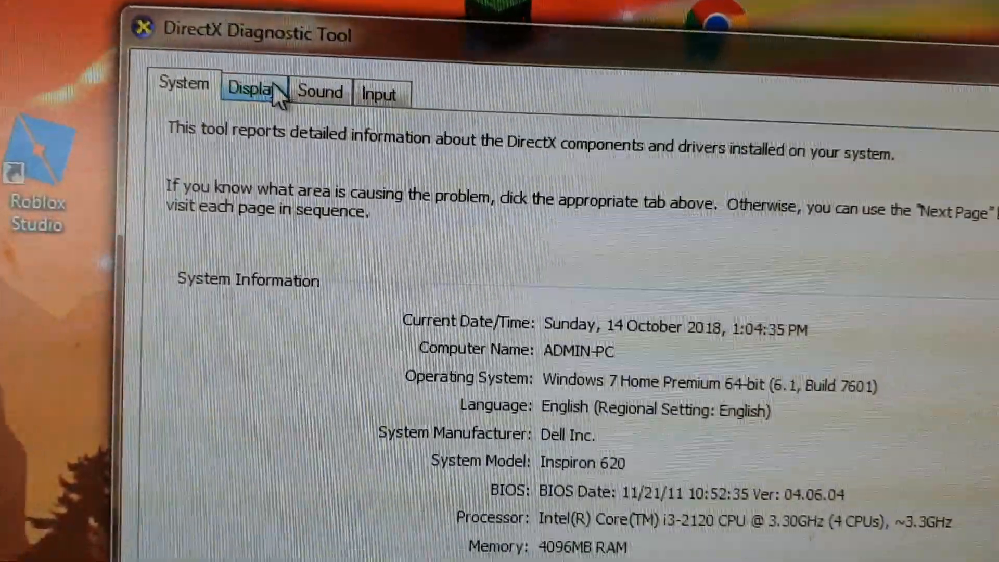
# Review the System info, then view the Display adapter details in DxDiag.
pyautogui.click(256, 90)
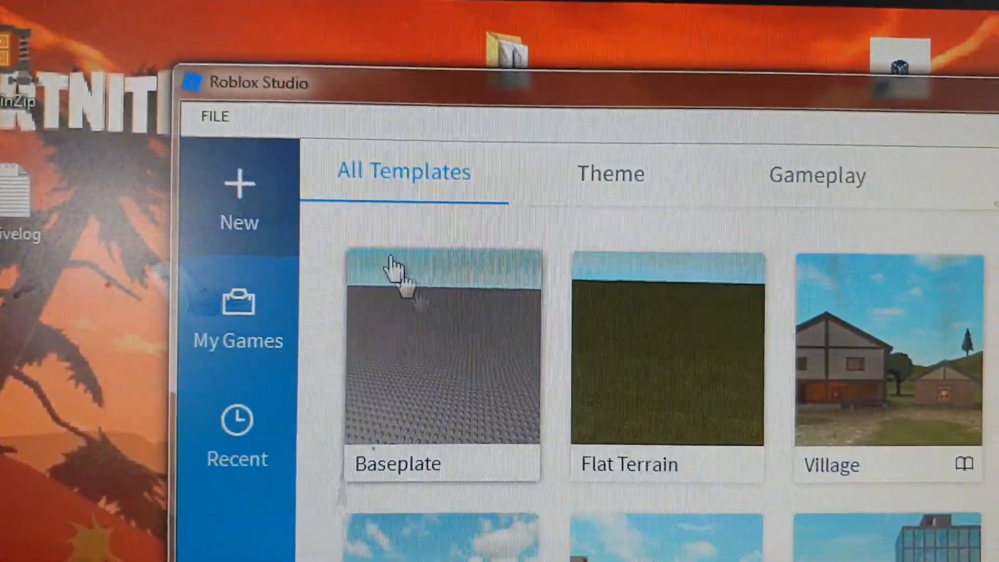
# Bring up Settings from the FILE menu on Roblox Studio's start page.
pyautogui.click(218, 117)
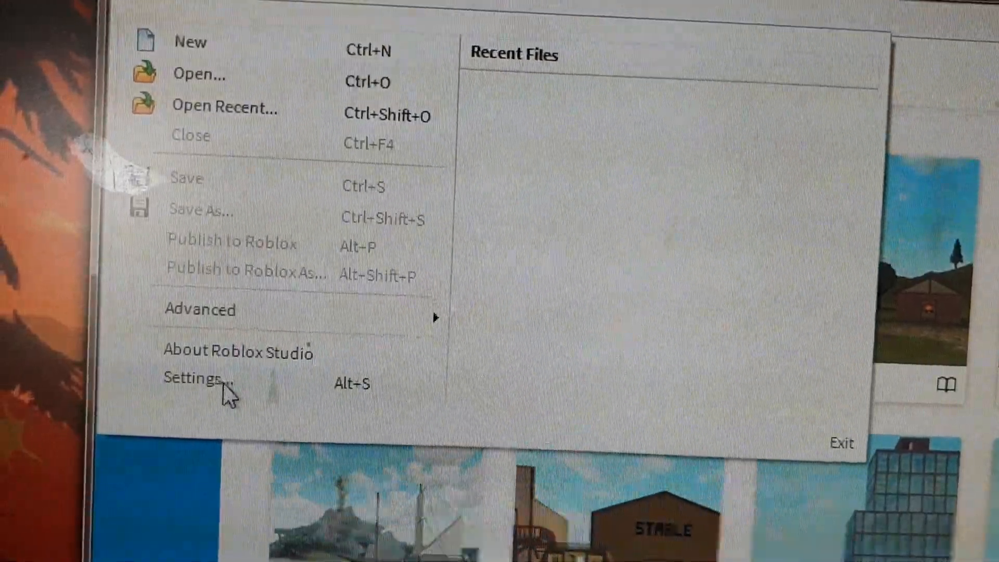
pyautogui.click(197, 391)
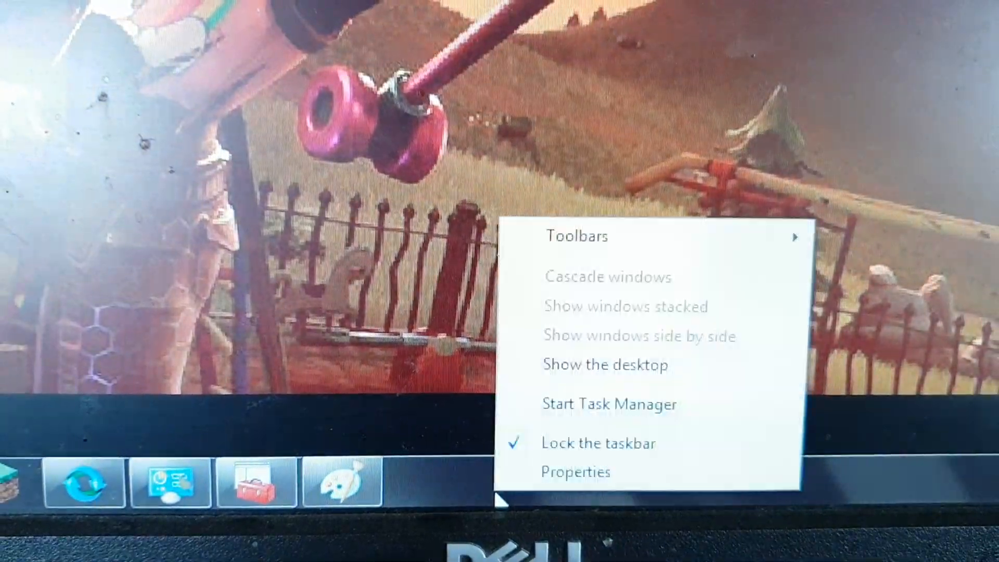
# Start Task Manager from the taskbar shortcut menu.
pyautogui.click(609, 404)
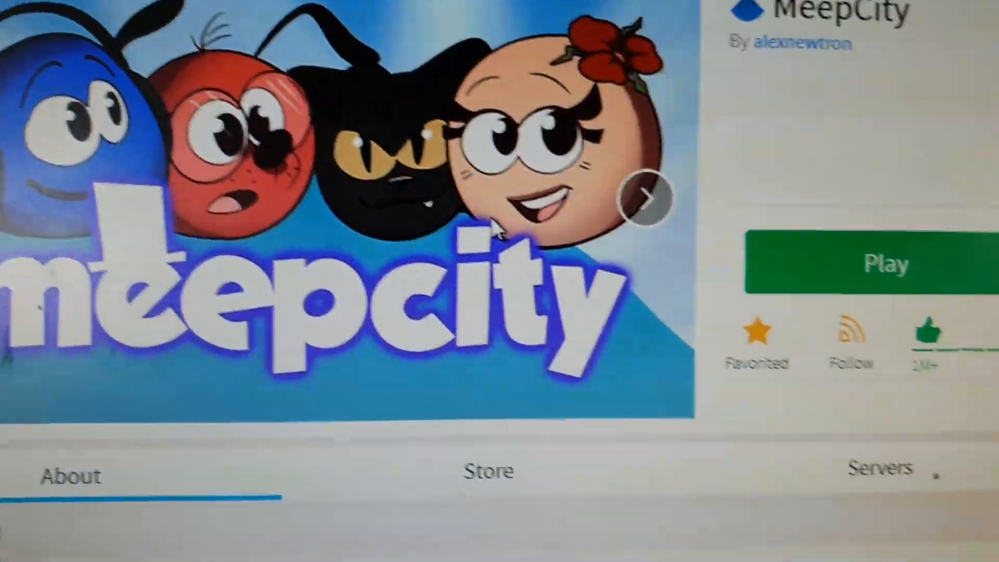
# Launch MeepCity with the green Play button to test for the graphics error.
pyautogui.click(885, 264)
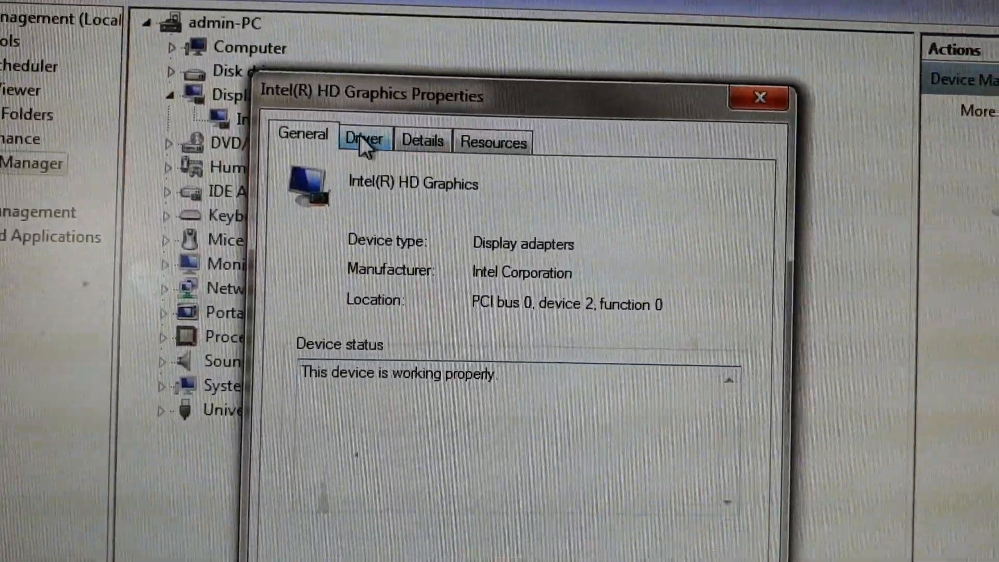
# Run an automatic driver update check for Intel HD Graphics, confirming the best driver is installed.
pyautogui.click(364, 140)
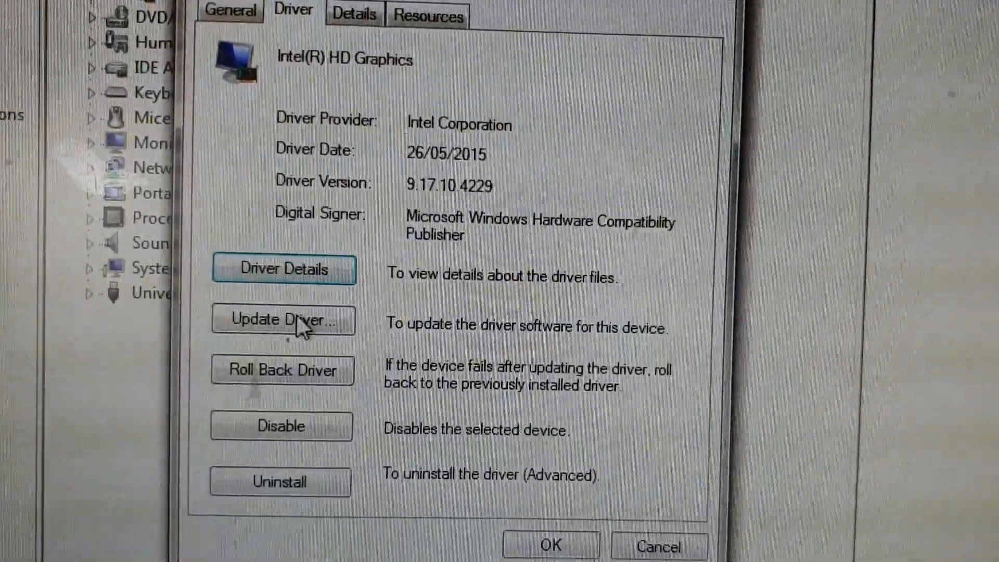
pyautogui.click(281, 320)
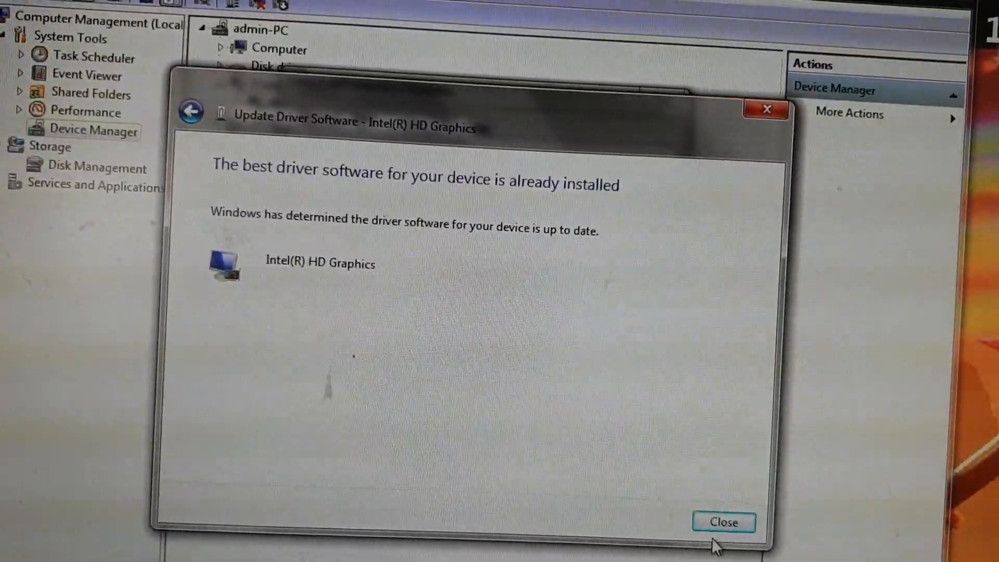
pyautogui.click(725, 522)
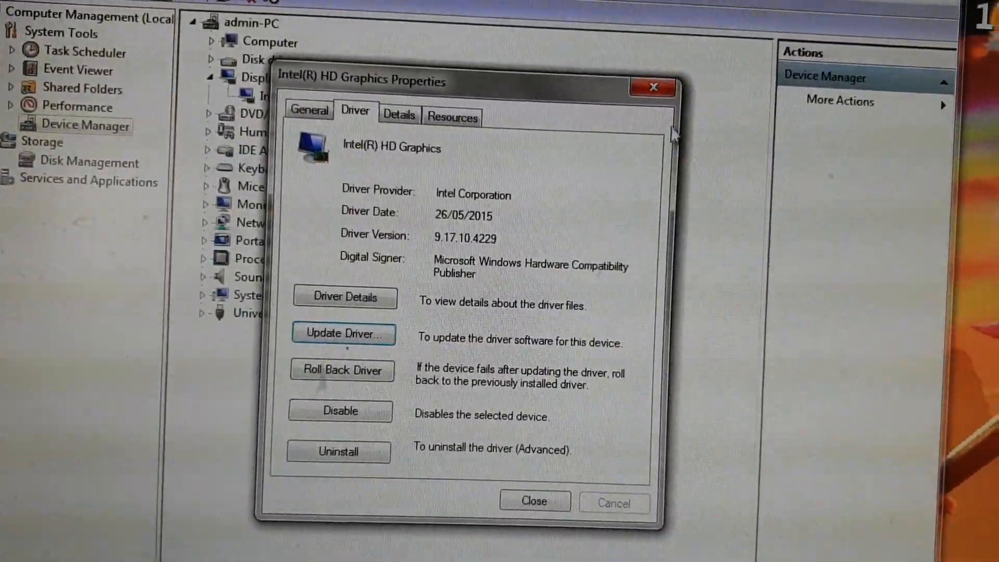
# Close Computer Management and dismiss the open-dialogs warning.
pyautogui.click(535, 502)
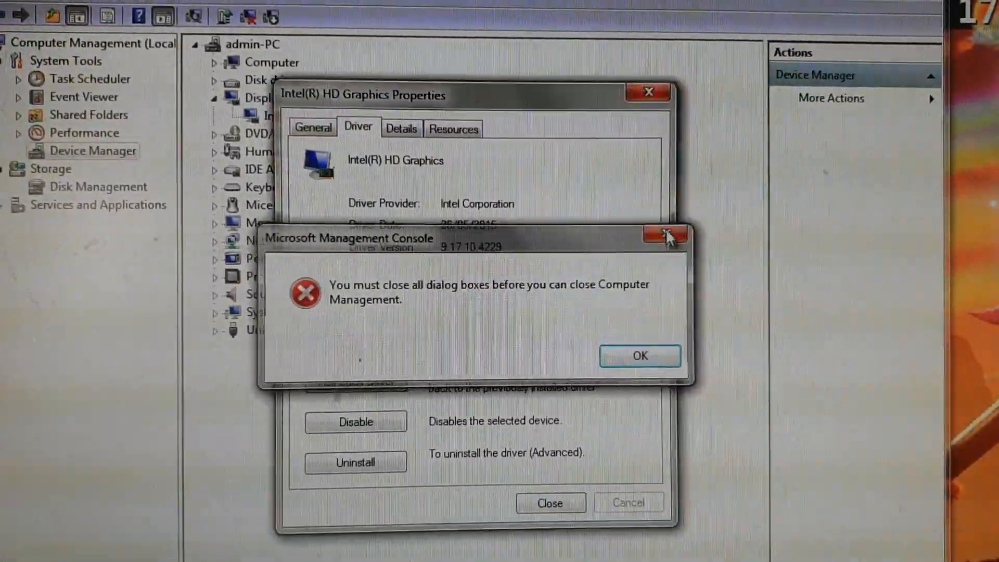
pyautogui.click(640, 356)
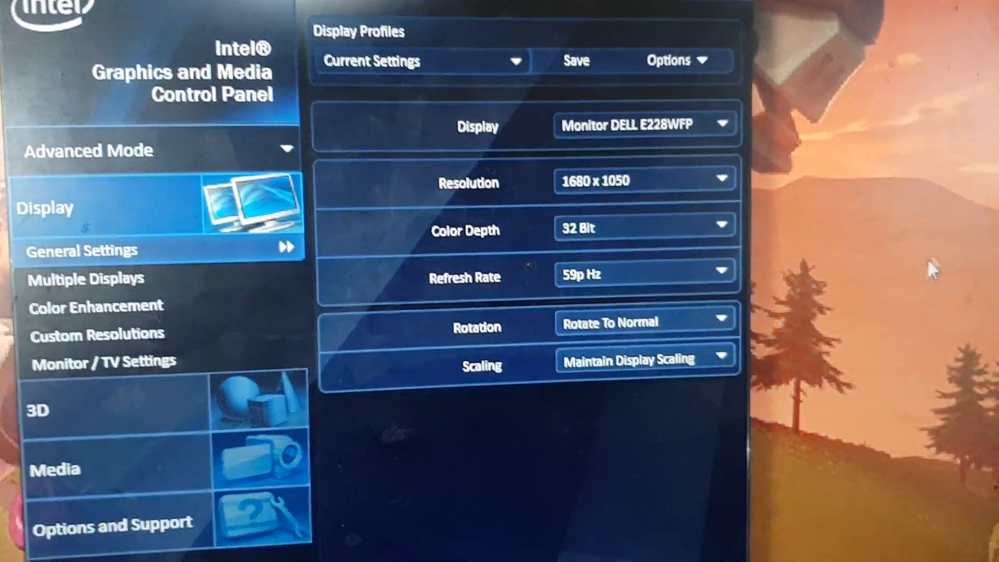
# Review the display's General Settings values, then close the Intel graphics panel.
pyautogui.click(721, 225)
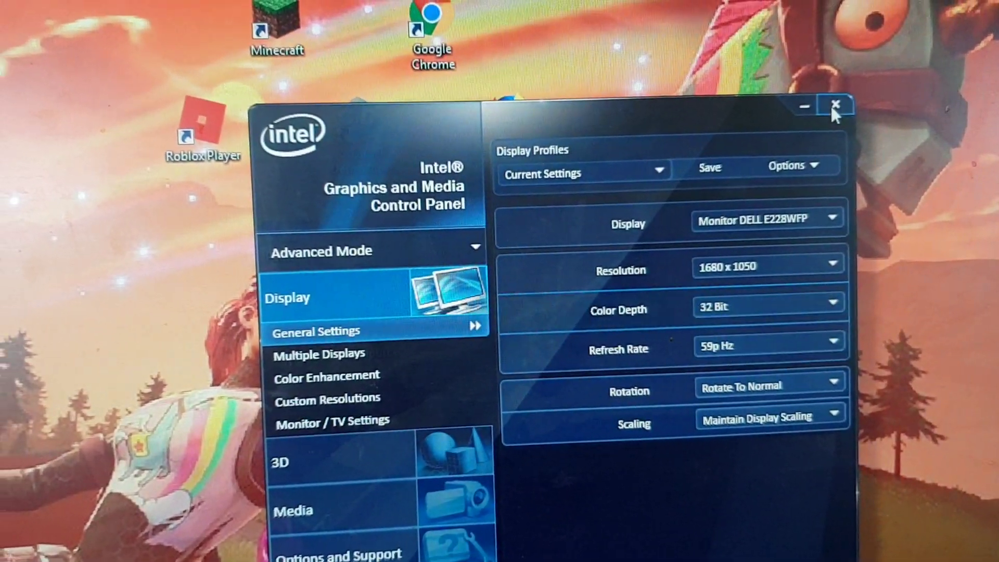
pyautogui.click(834, 106)
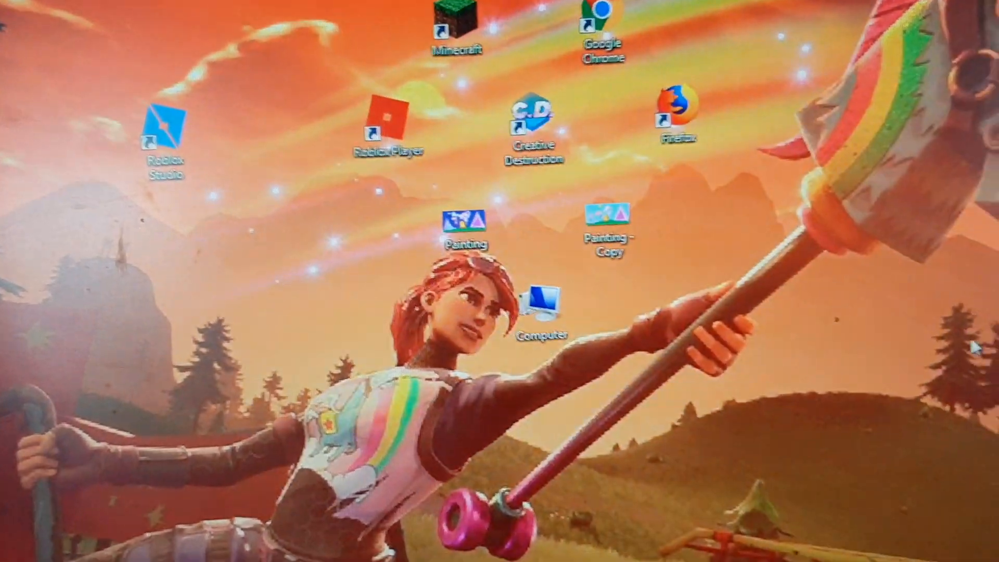